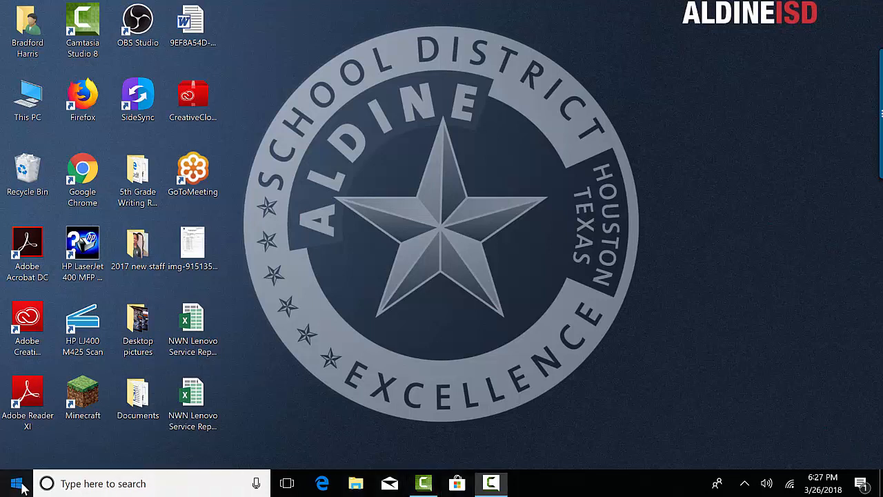
Search the Start menu for 'alarm' (after trying 'time' and 'clock') to surface Alarms & Clock.
left_click(11, 481)
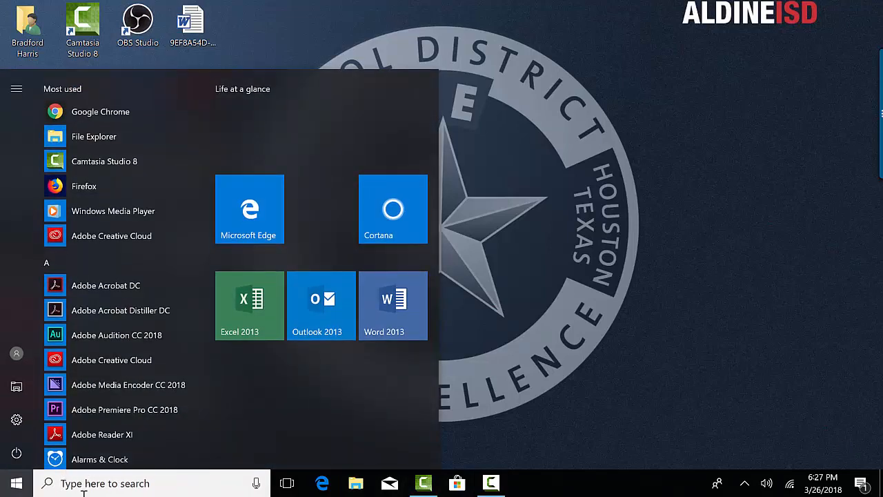
type("time")
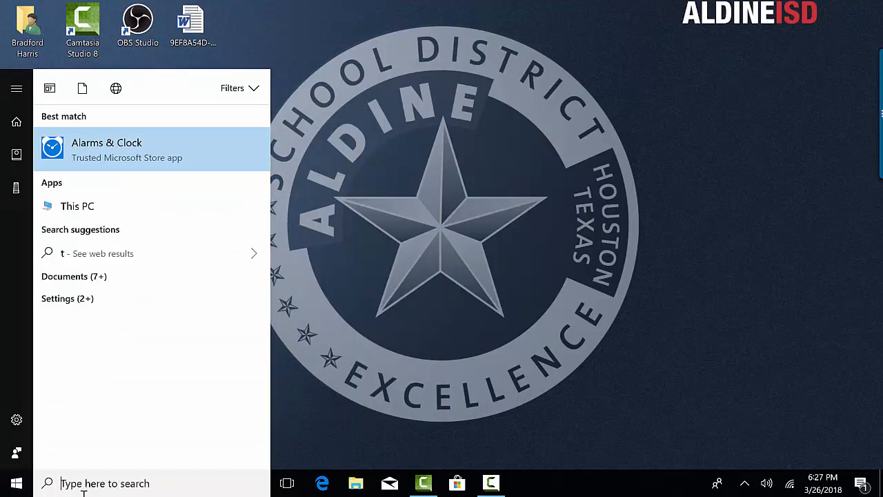
type("clock")
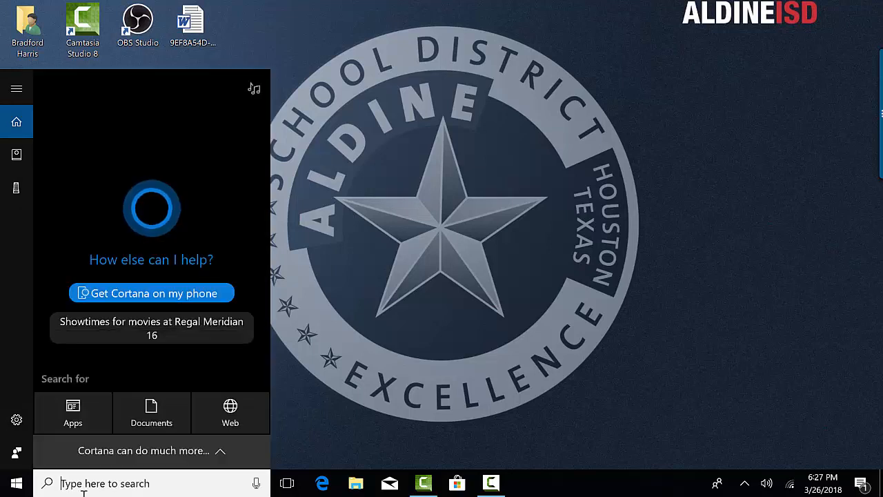
type("alarm")
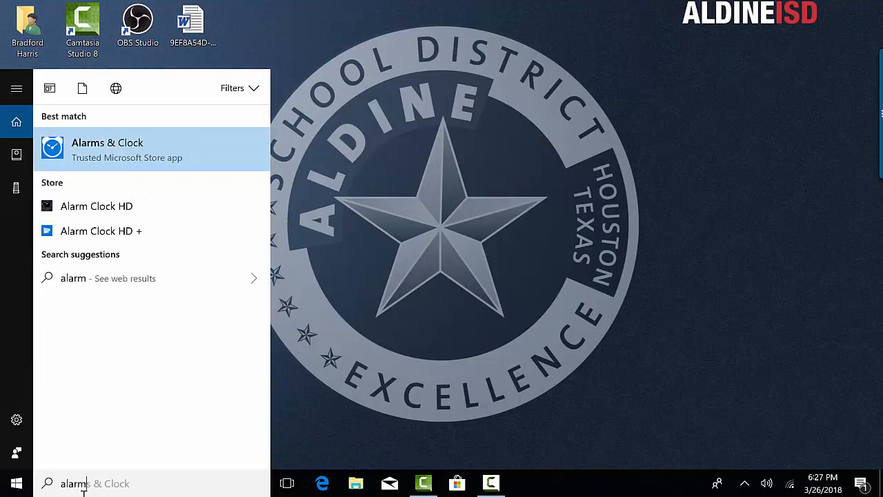
mouse_move(148, 157)
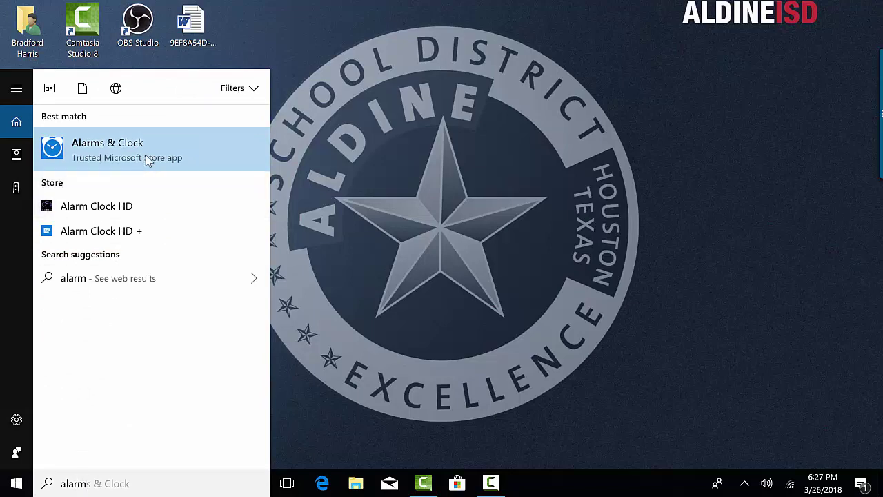
Launch Alarms & Clock from the search result, reaching the empty Timer page.
left_click(107, 149)
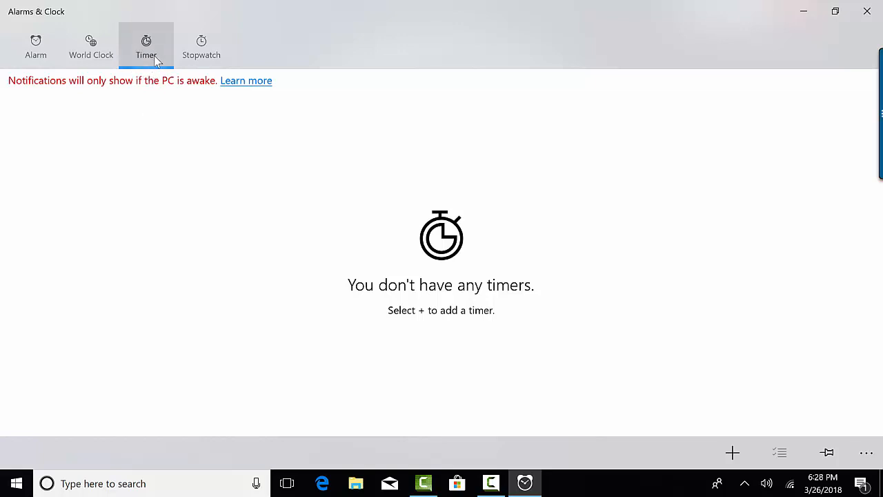
mouse_move(368, 320)
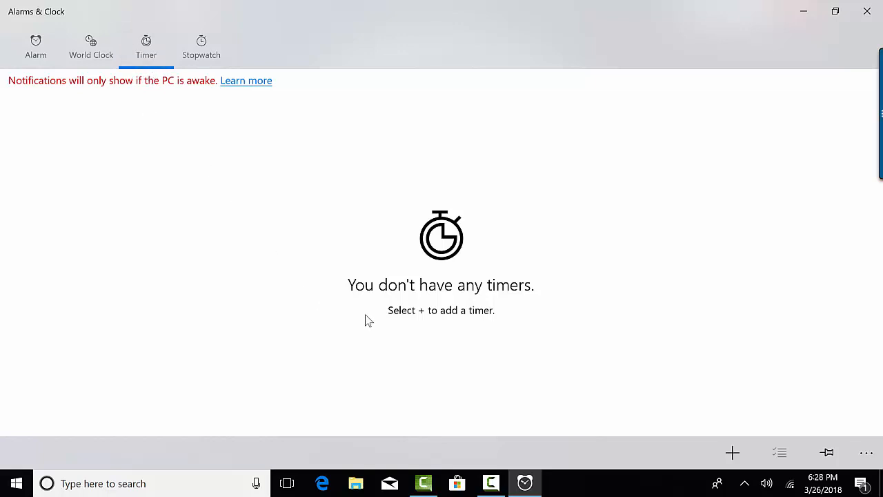
mouse_move(424, 325)
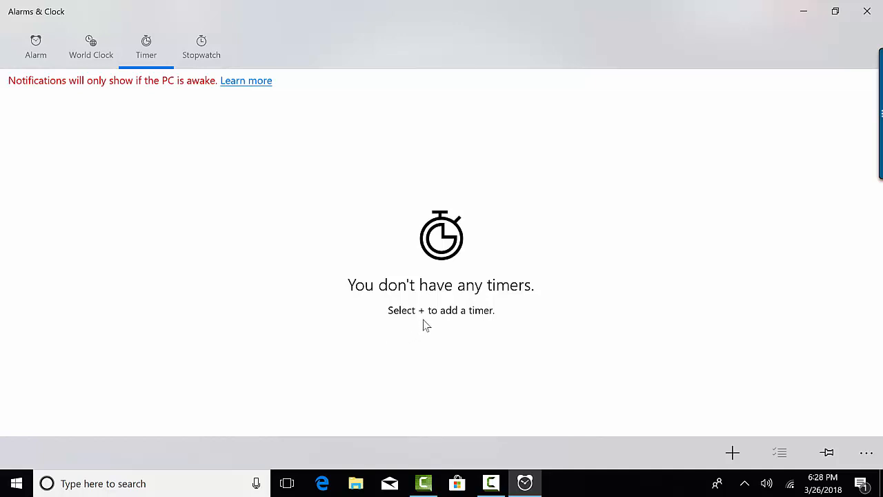
mouse_move(521, 352)
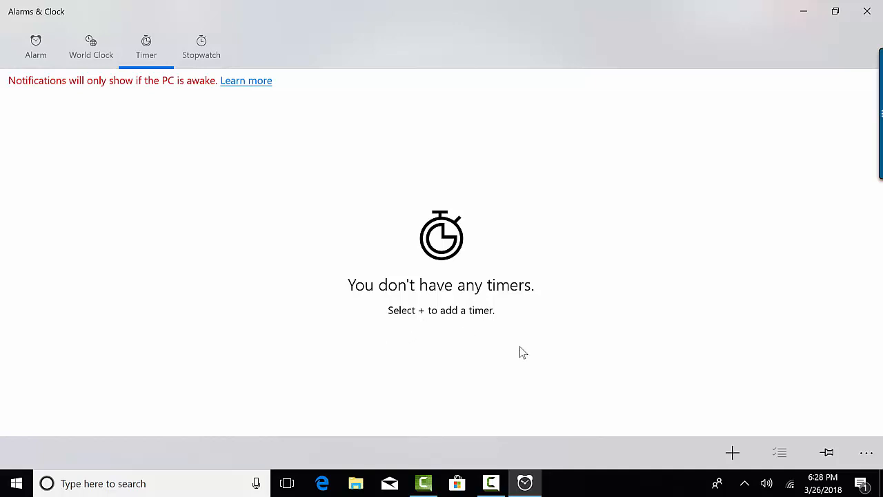
mouse_move(732, 452)
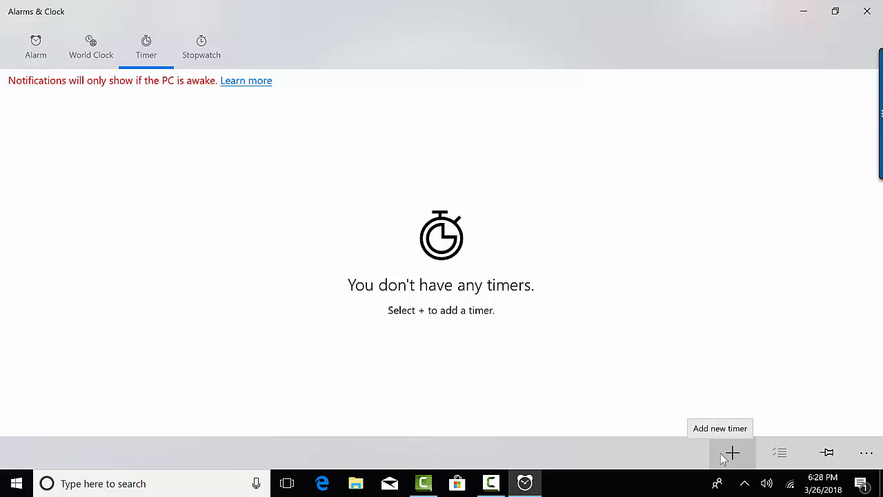
Add a new timer set to 4 hours and name it STAAR.
left_click(732, 452)
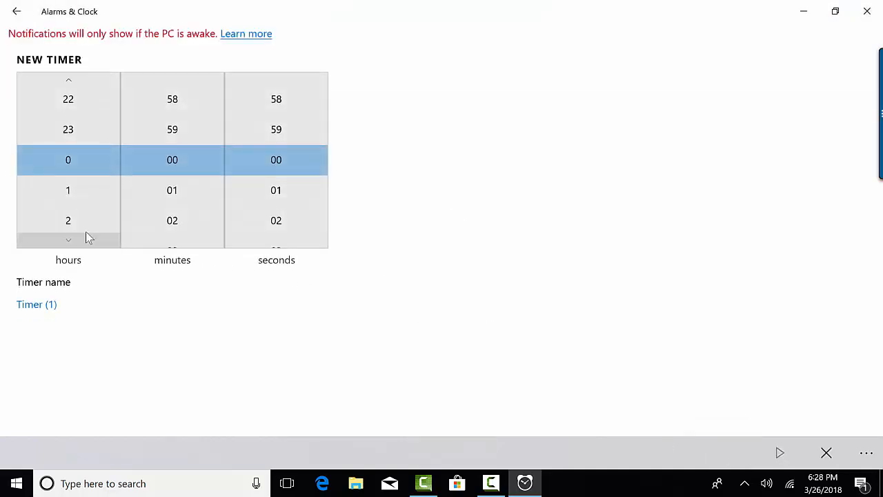
left_click(68, 240)
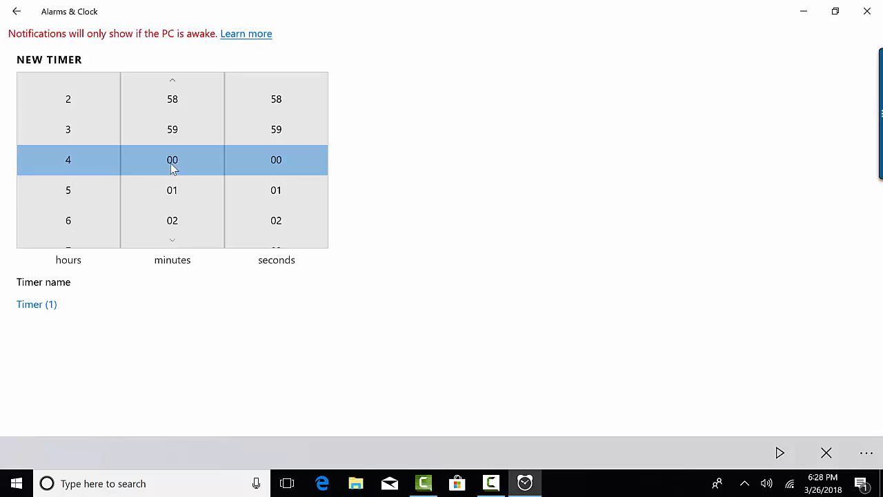
mouse_move(276, 157)
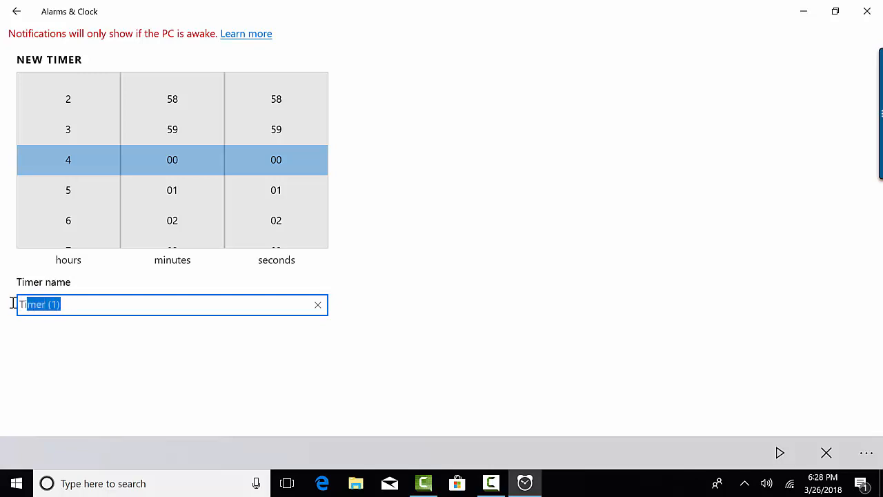
type("S")
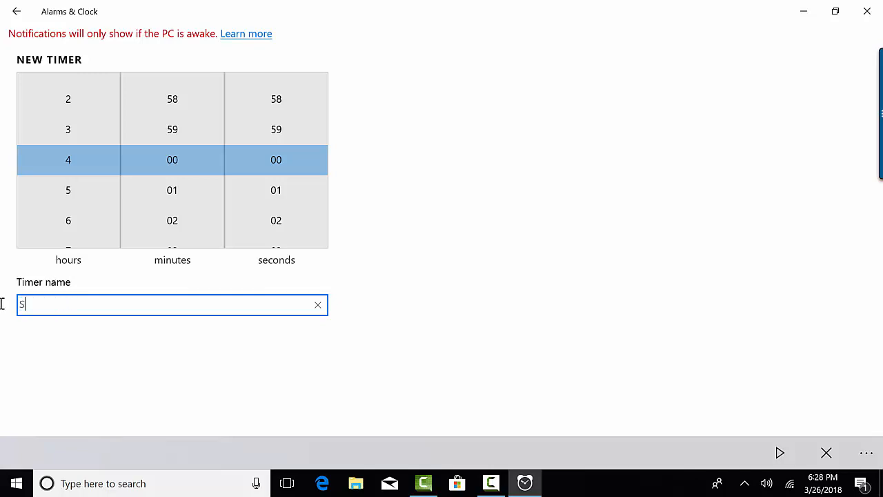
type("TAAR")
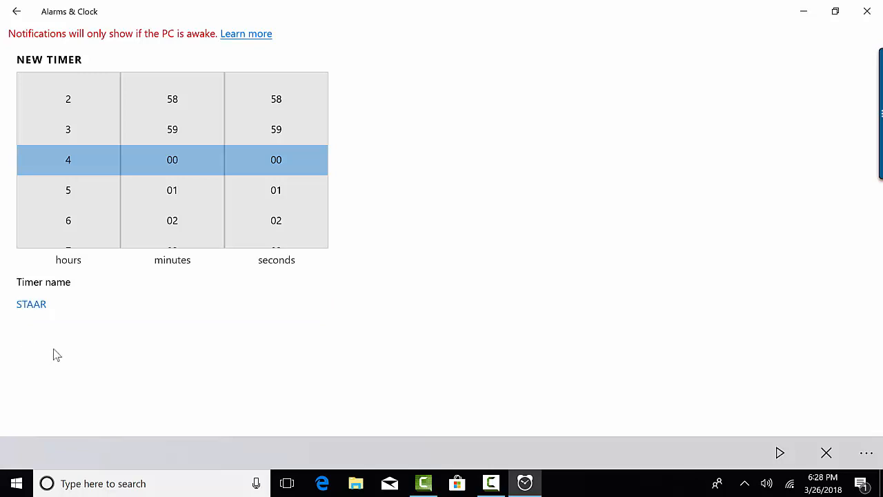
mouse_move(790, 422)
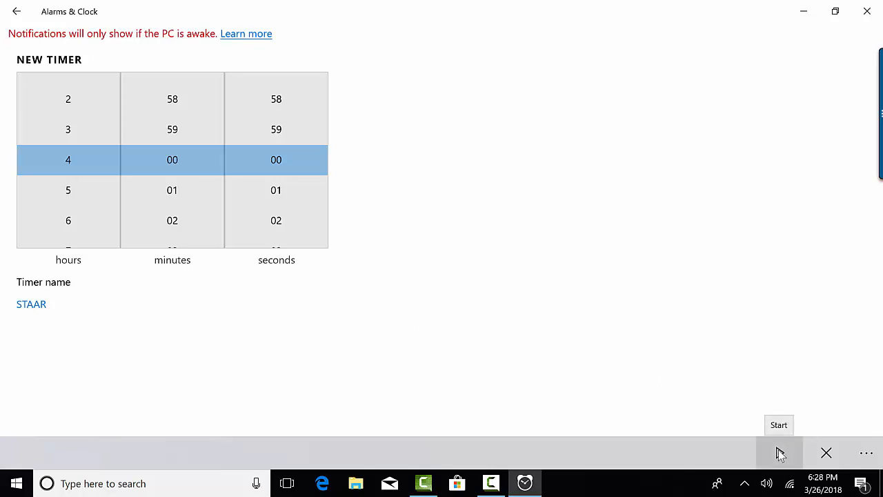
Start, pause, then reset the STAAR timer back to 04:00:00.
left_click(779, 452)
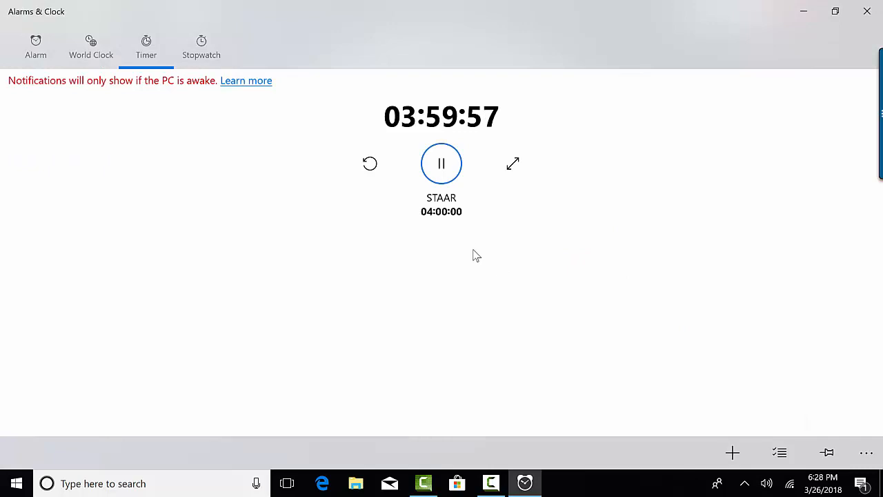
mouse_move(471, 234)
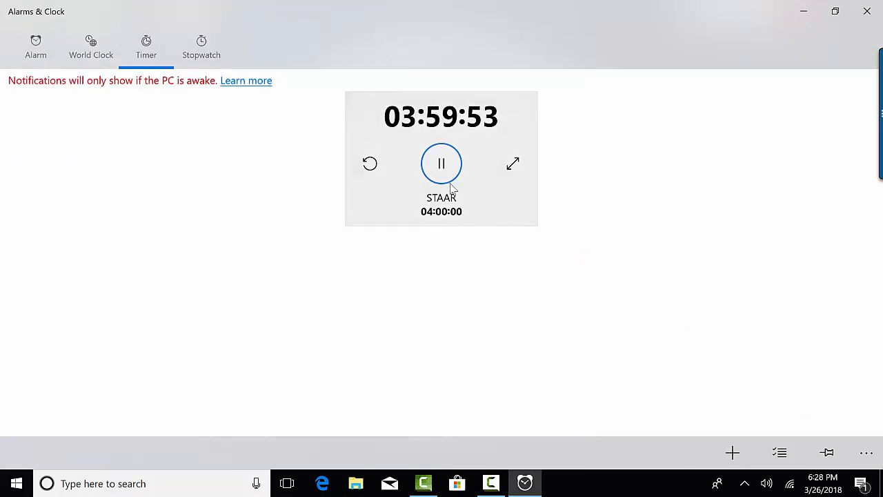
left_click(441, 163)
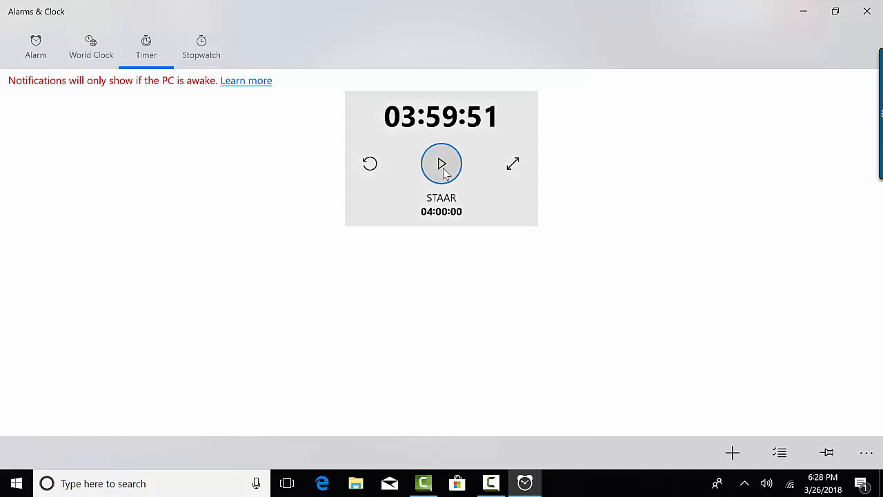
mouse_move(370, 163)
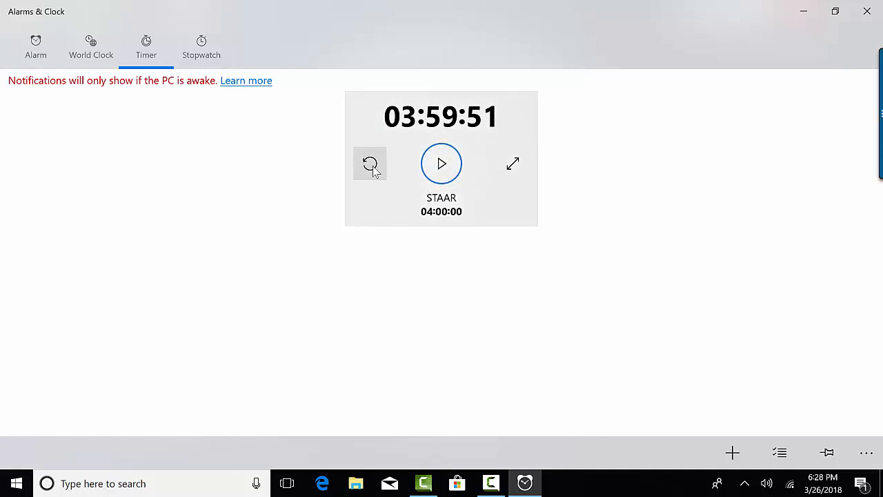
left_click(370, 164)
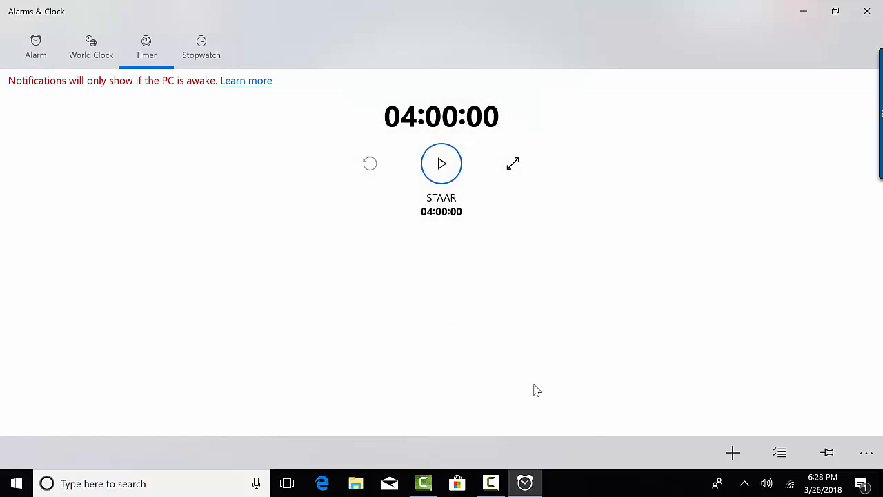
mouse_move(541, 390)
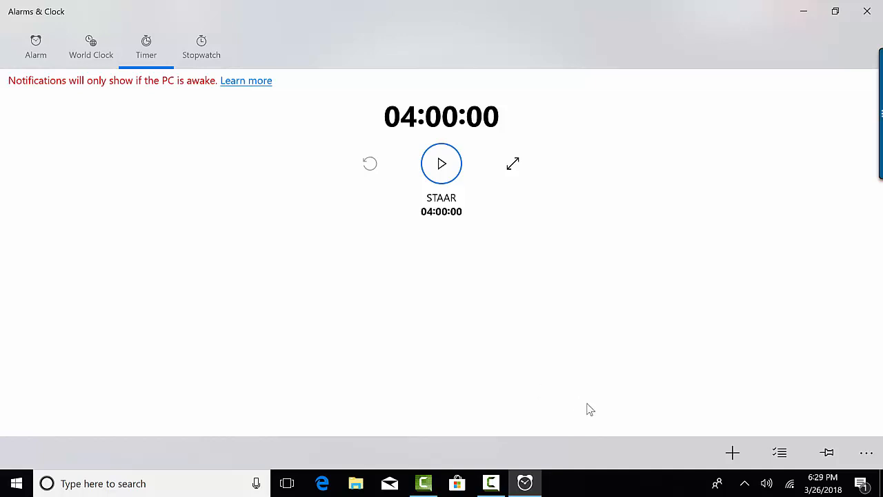
mouse_move(814, 399)
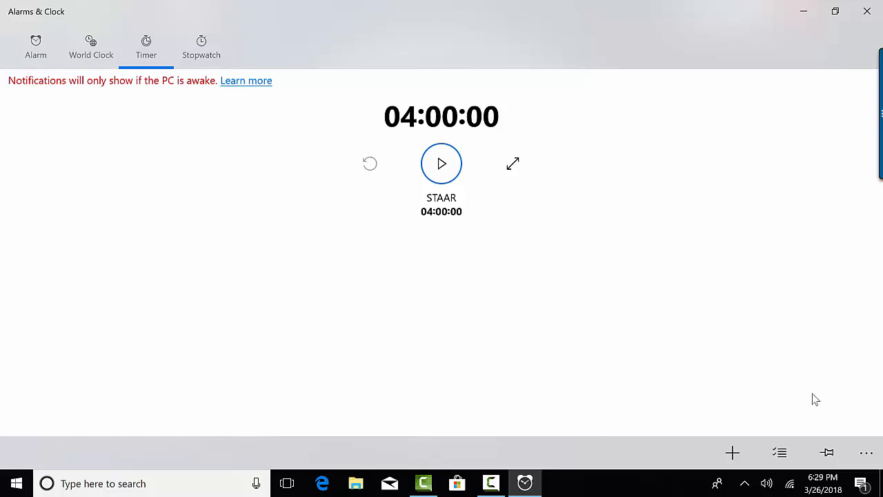
mouse_move(826, 452)
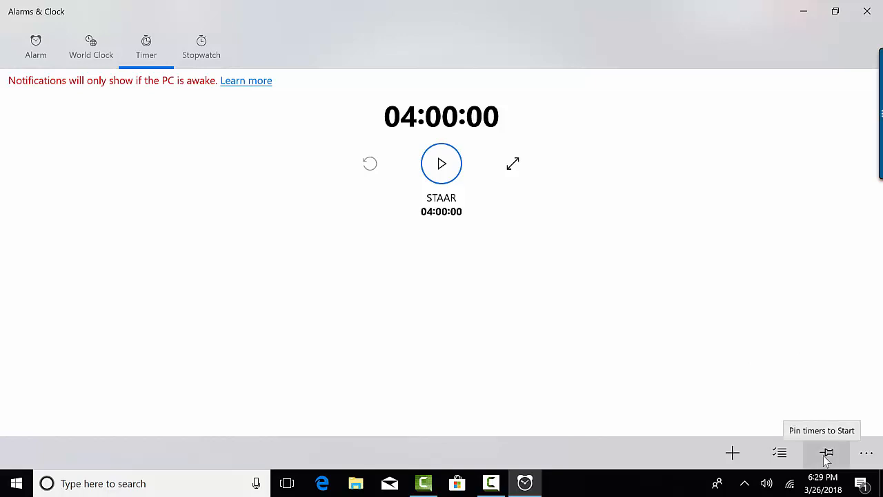
Pin the STAAR timer tile to Start, pin the app to the taskbar, and close the app.
left_click(827, 452)
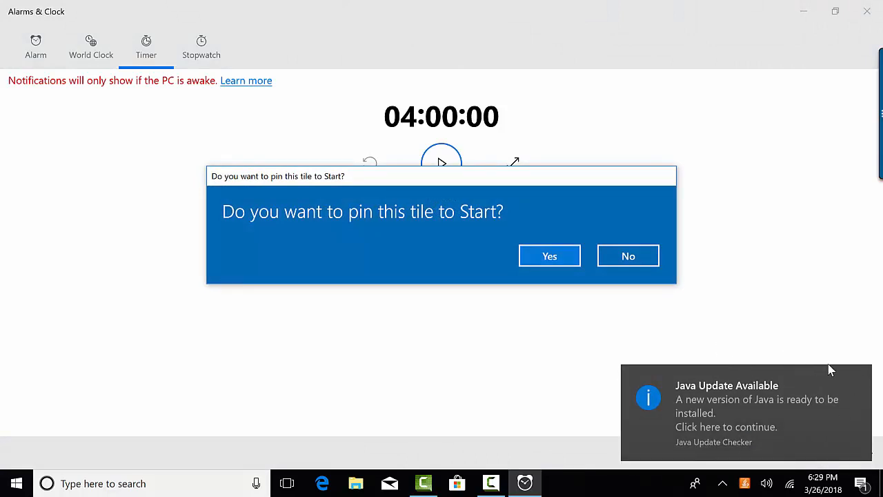
mouse_move(550, 258)
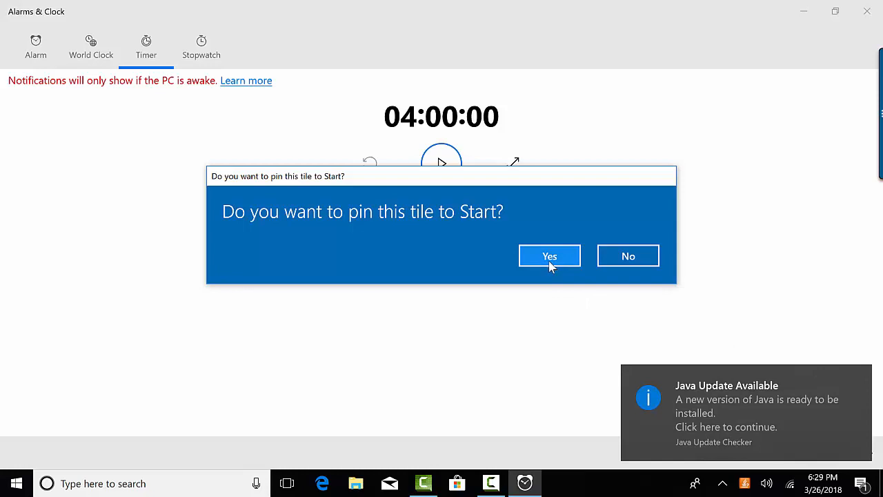
left_click(549, 256)
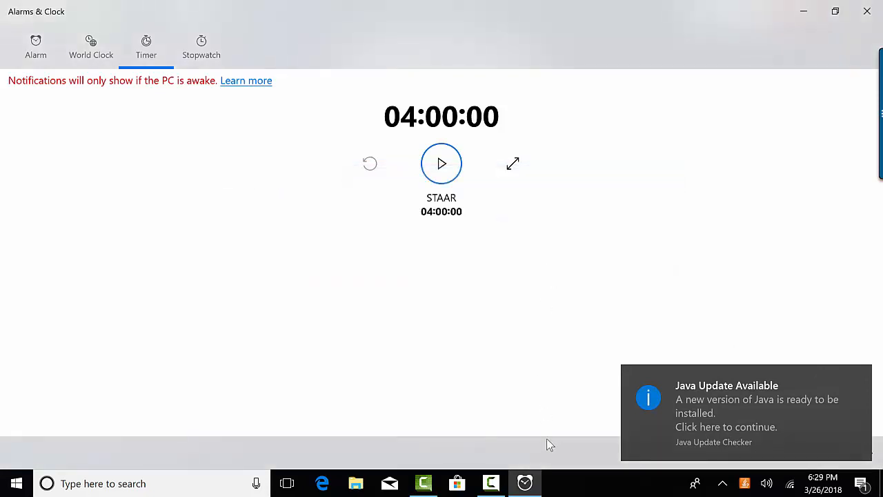
mouse_move(525, 482)
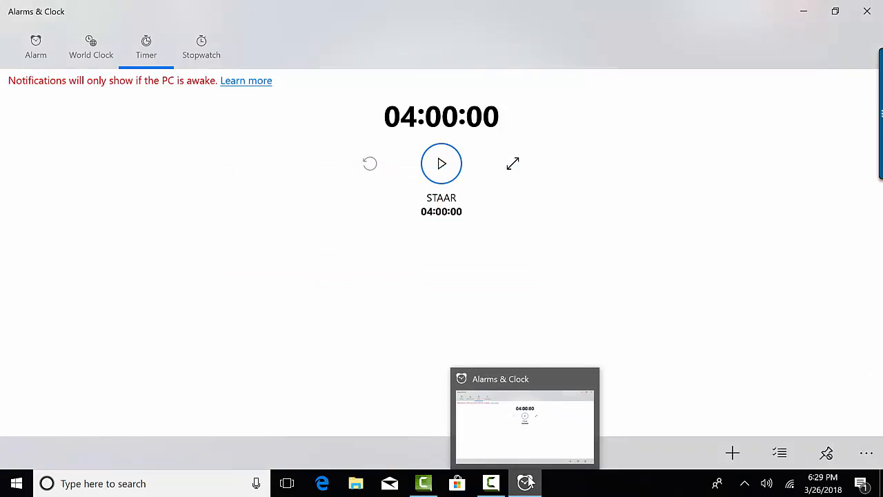
right_click(525, 482)
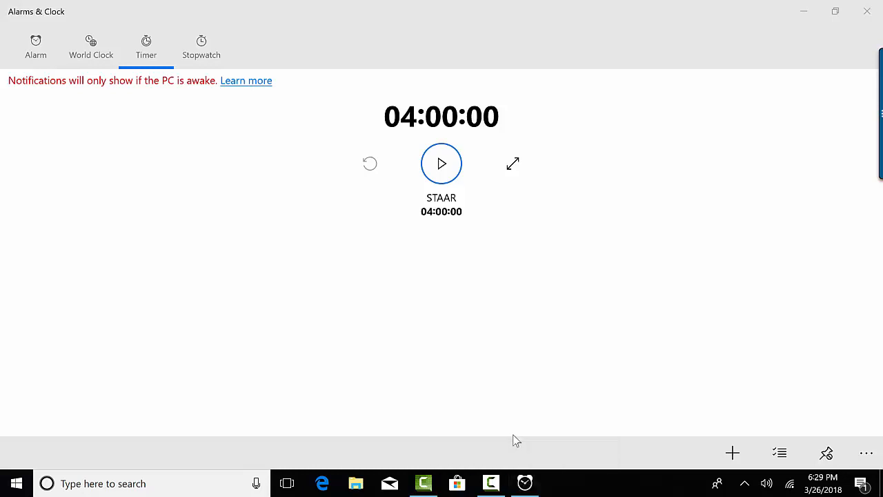
mouse_move(869, 11)
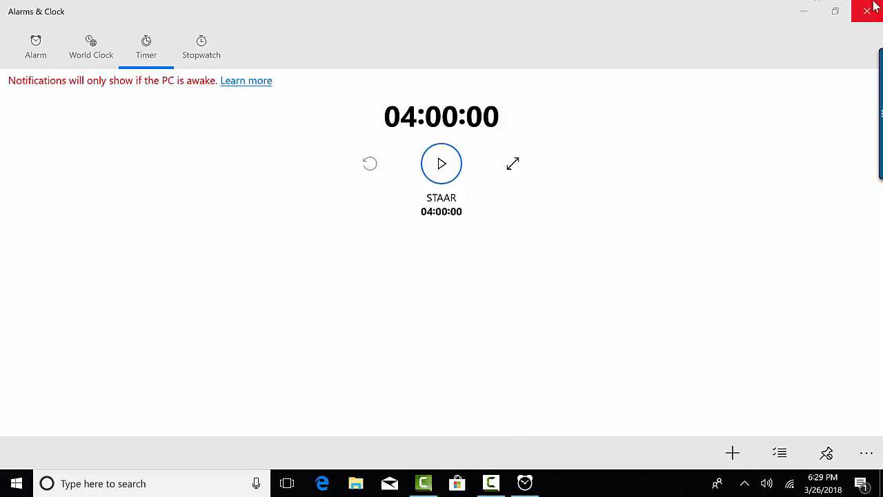
left_click(868, 11)
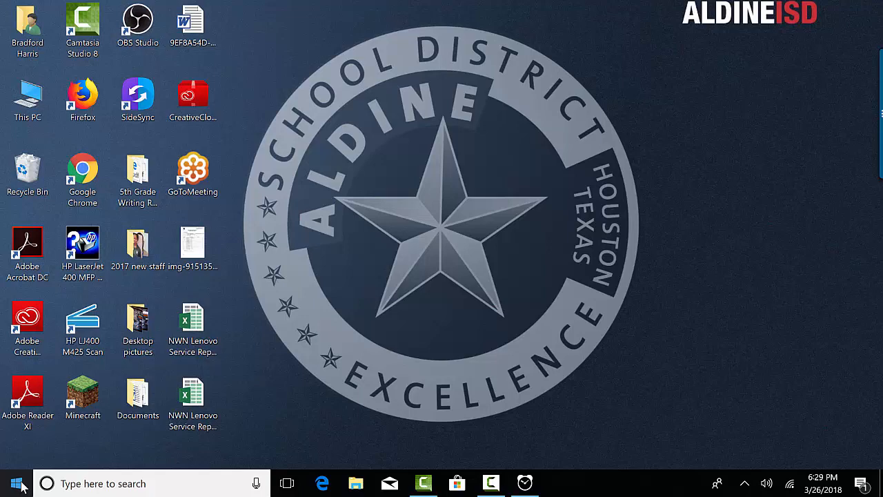
Relaunch Alarms & Clock from Start to show the saved STAAR timer at 4:00:00.
left_click(9, 483)
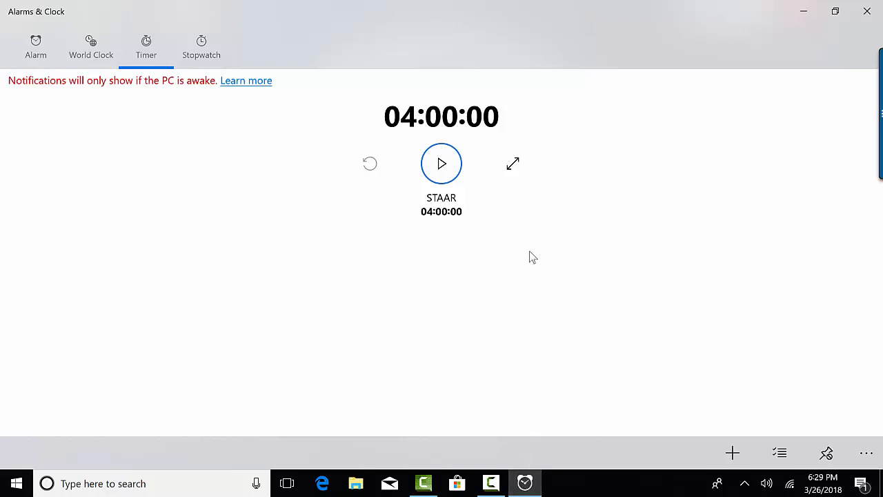
mouse_move(512, 164)
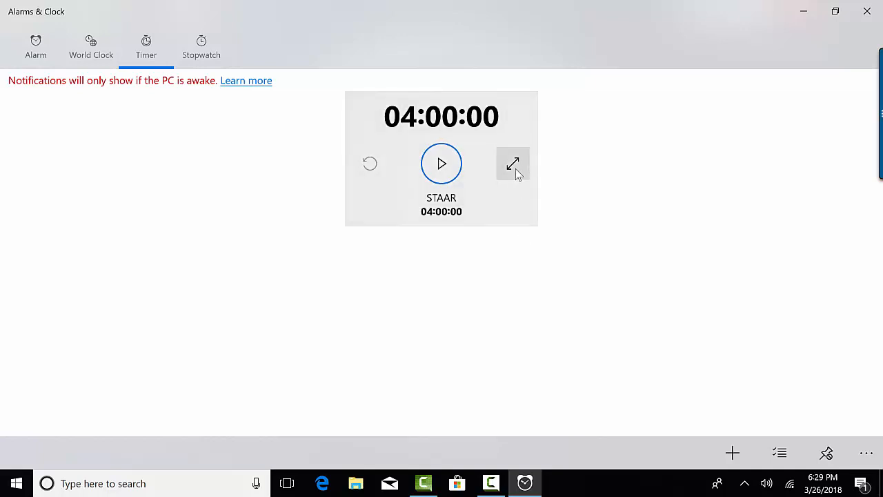
mouse_move(512, 163)
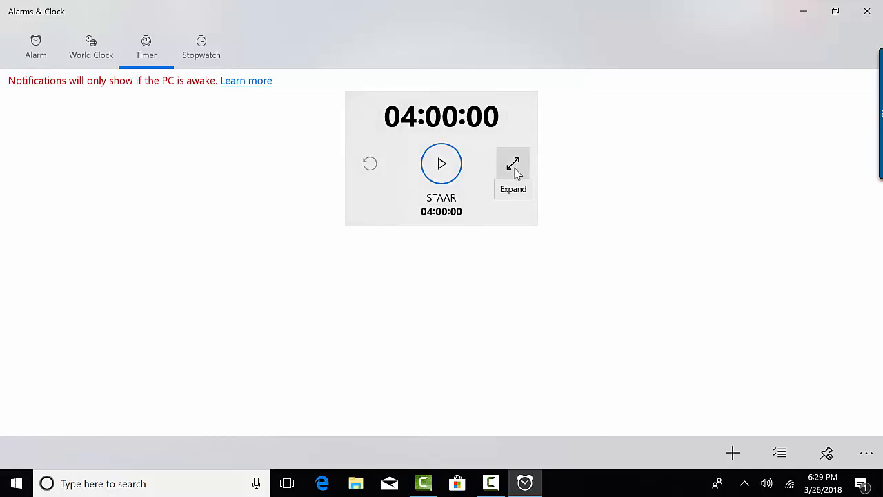
Expand the STAAR timer to full screen and start its four-hour countdown.
left_click(512, 163)
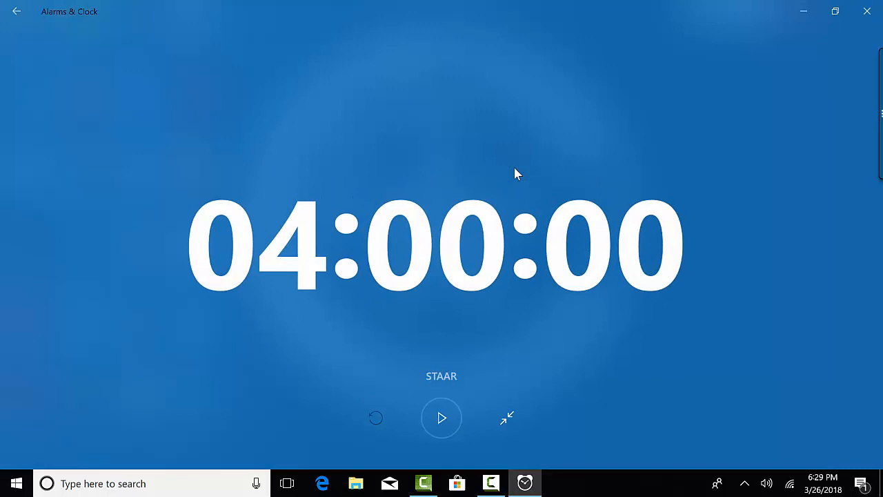
mouse_move(508, 276)
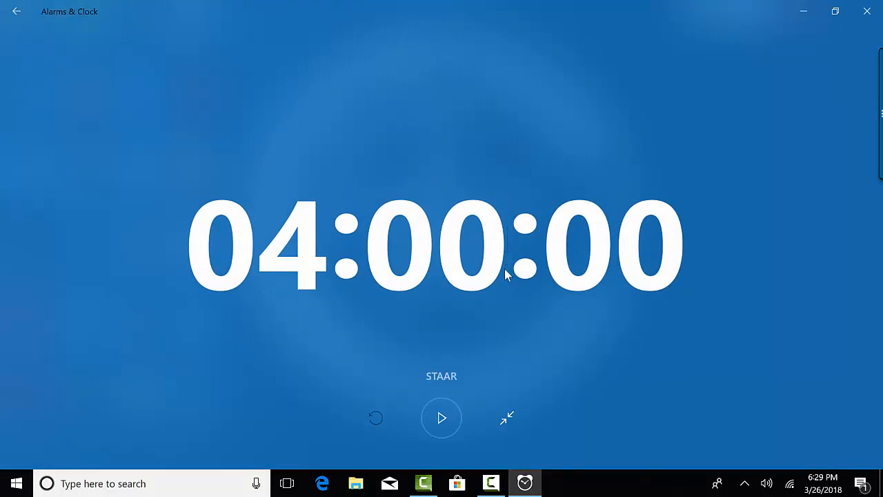
mouse_move(442, 419)
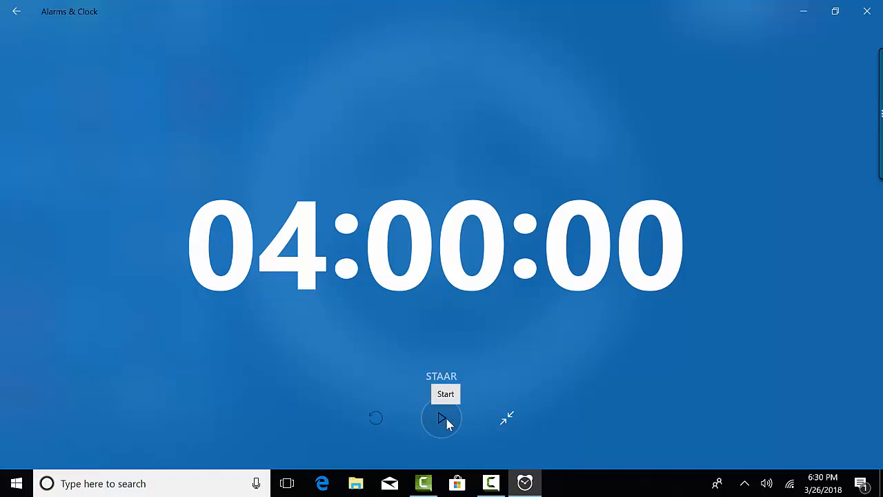
left_click(441, 418)
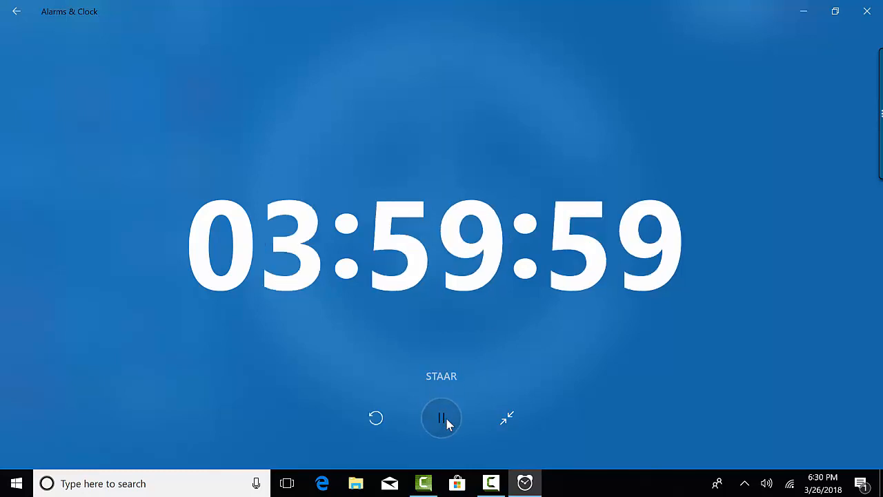